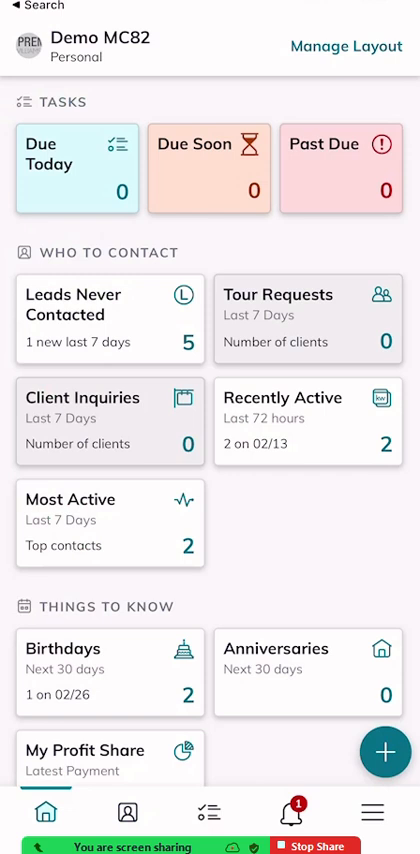
Step: Bring up the main menu with Opportunities and Command Training
{"action": "left_click", "coordinate": [371, 811]}
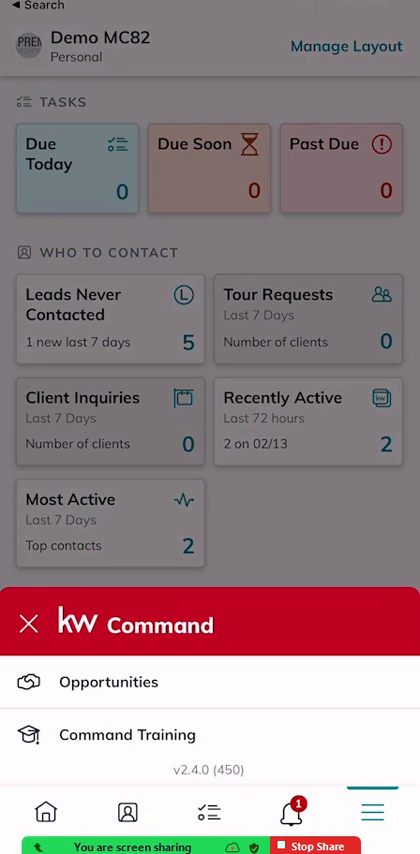
Step: Go to Opportunities and scroll the Pipeline down to the Listings Cultivate cards
{"action": "left_click", "coordinate": [107, 681]}
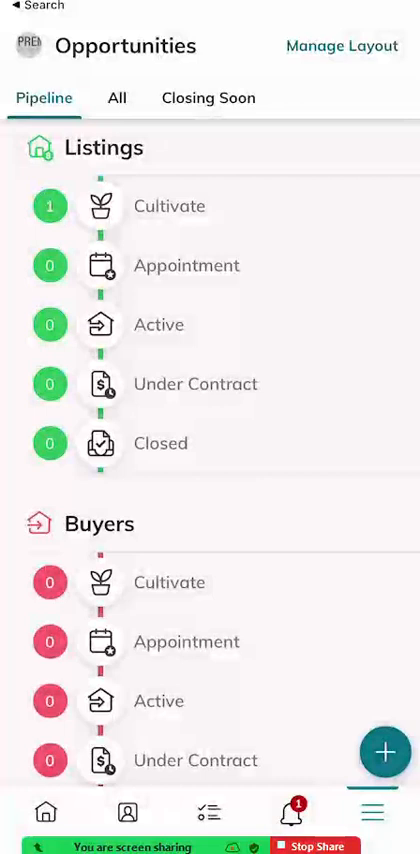
{"action": "scroll", "scroll_direction": "down", "scroll_amount": 3}
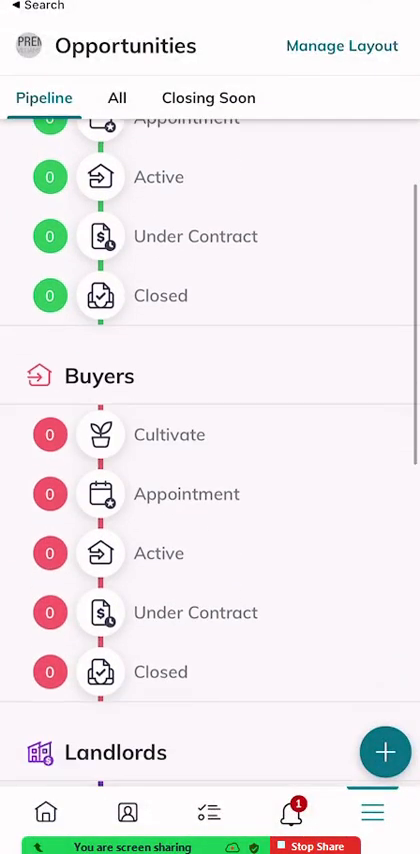
{"action": "scroll", "scroll_direction": "down", "scroll_amount": 3}
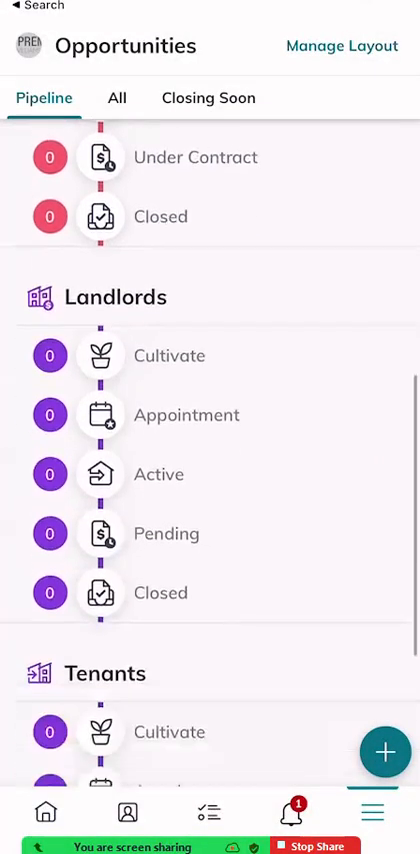
{"action": "scroll", "scroll_direction": "down", "scroll_amount": 3}
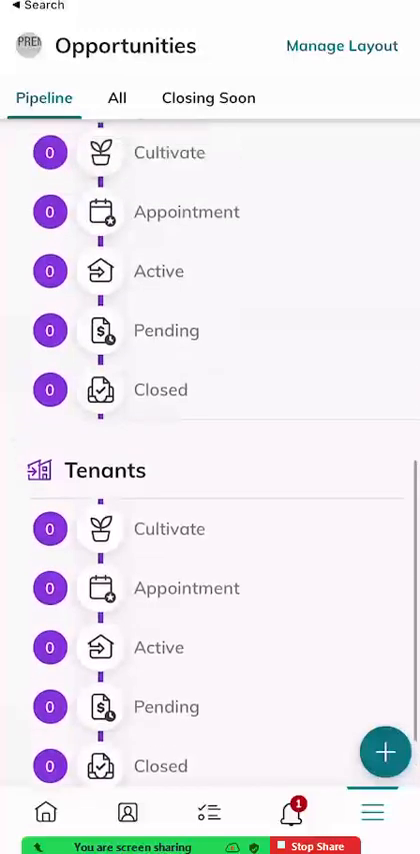
{"action": "scroll", "scroll_direction": "down", "scroll_amount": 3}
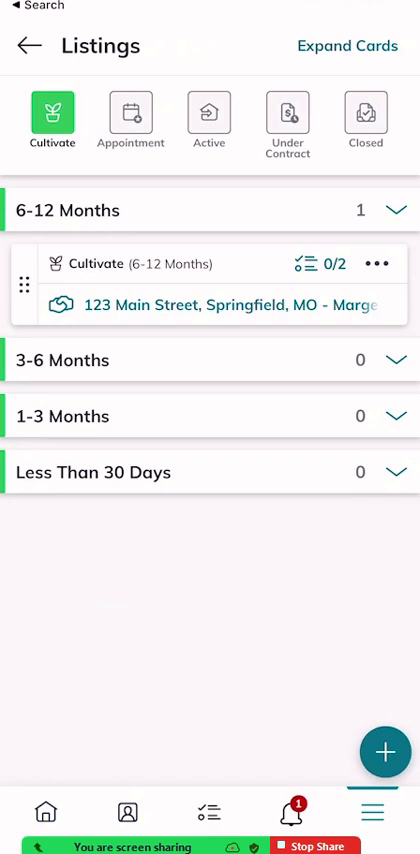
Step: View the 123 Main Street listing's key info, financials, key dates and ownership details
{"action": "left_click", "coordinate": [200, 305]}
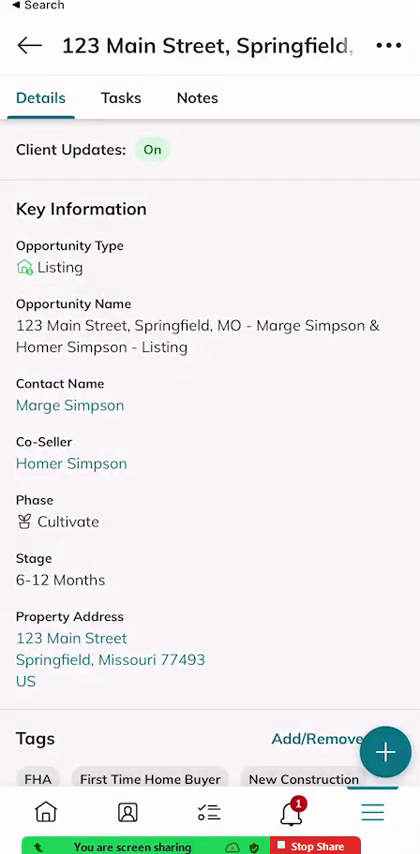
{"action": "scroll", "scroll_direction": "down", "scroll_amount": 3}
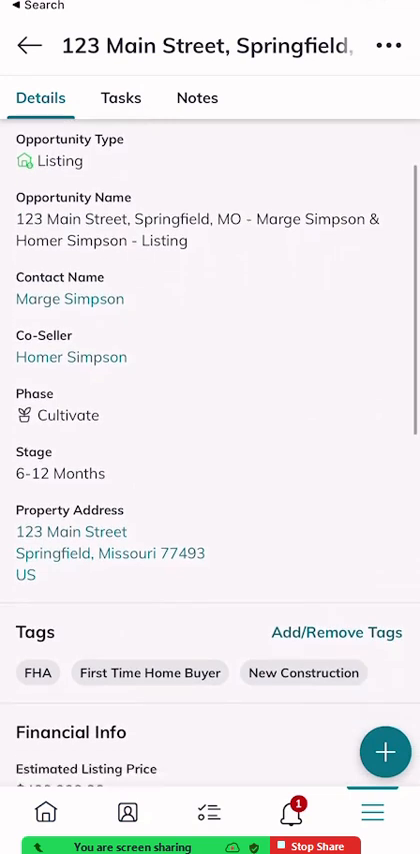
{"action": "scroll", "scroll_direction": "down", "scroll_amount": 3}
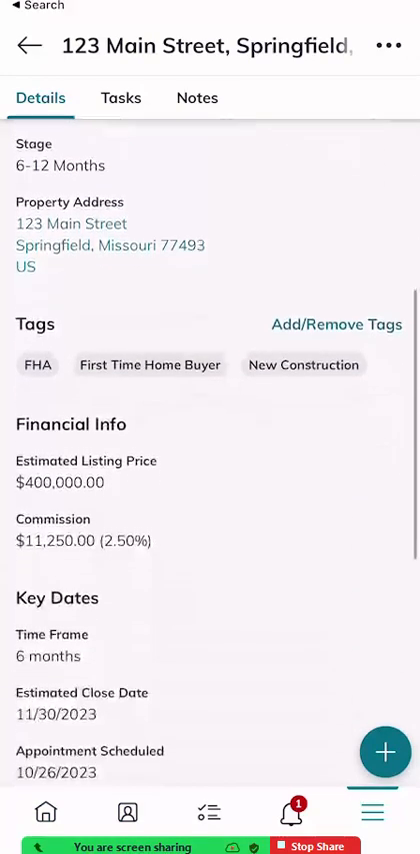
{"action": "scroll", "scroll_direction": "down", "scroll_amount": 3}
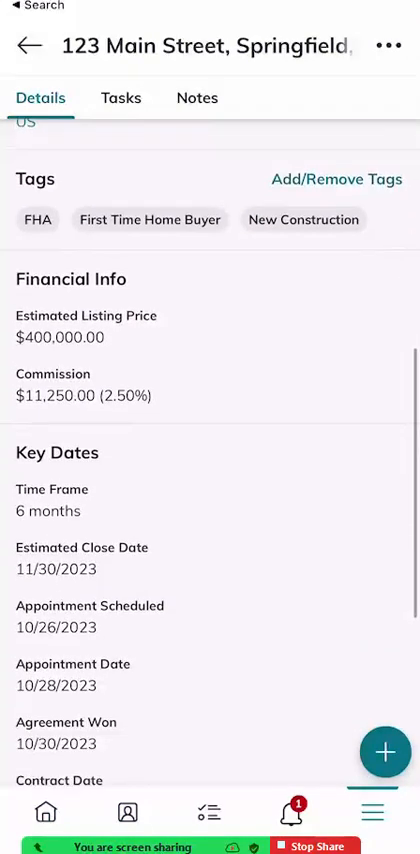
{"action": "scroll", "scroll_direction": "down", "scroll_amount": 3}
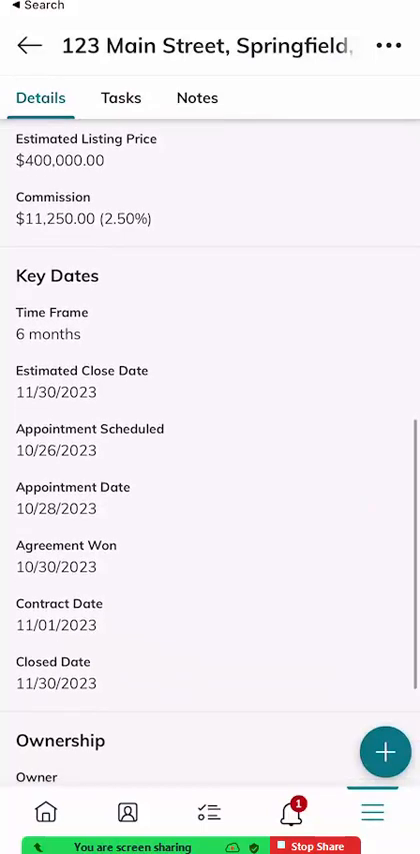
{"action": "scroll", "scroll_direction": "down", "scroll_amount": 3}
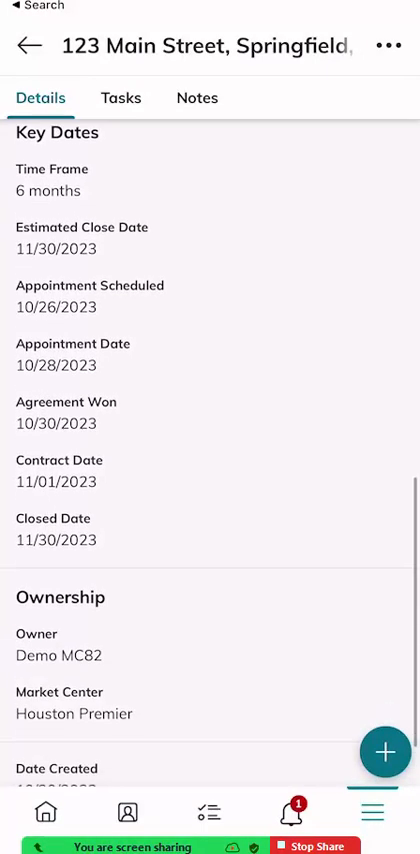
{"action": "scroll", "scroll_direction": "down", "scroll_amount": 3}
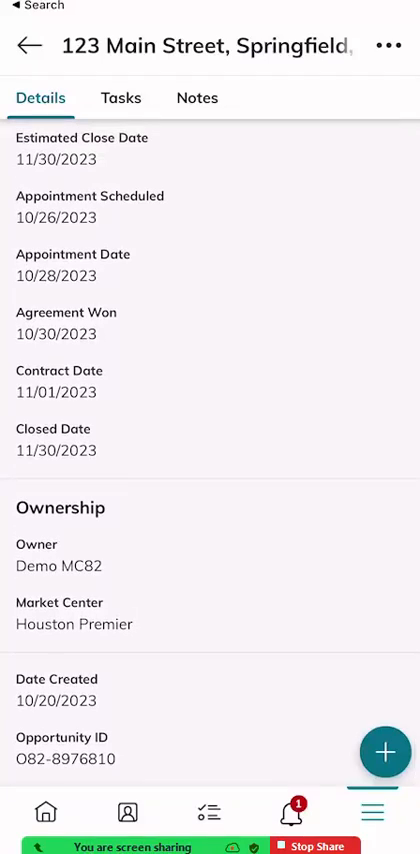
{"action": "scroll", "scroll_direction": "down", "scroll_amount": 3}
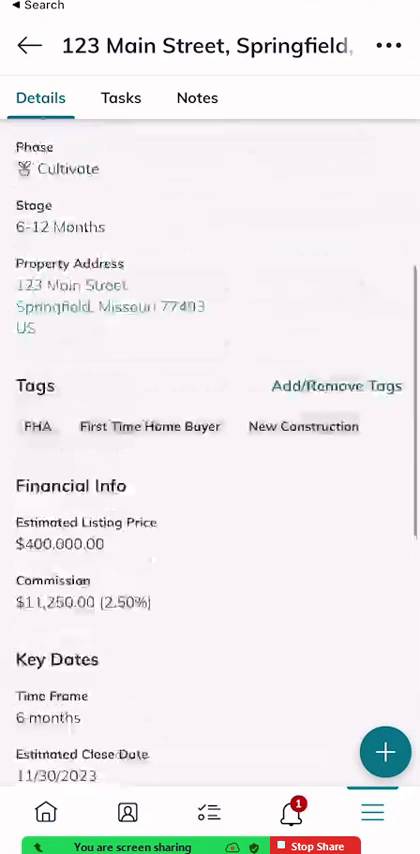
Step: Mark the second Cultivate task completed (2/2), then view the empty Notes list
{"action": "left_click", "coordinate": [120, 98]}
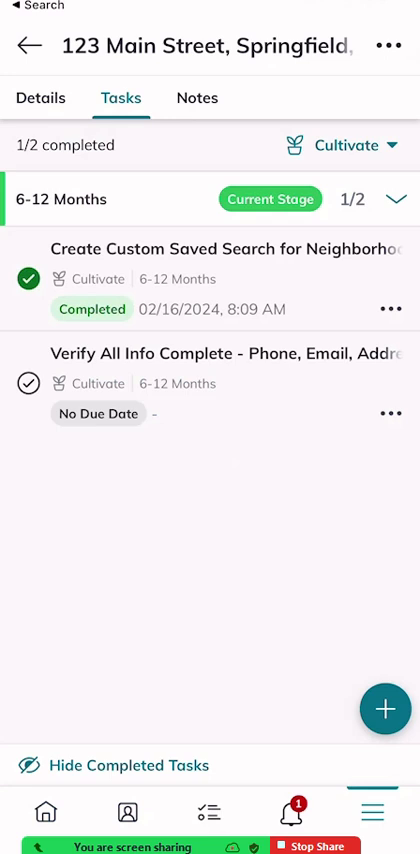
{"action": "left_click", "coordinate": [27, 383]}
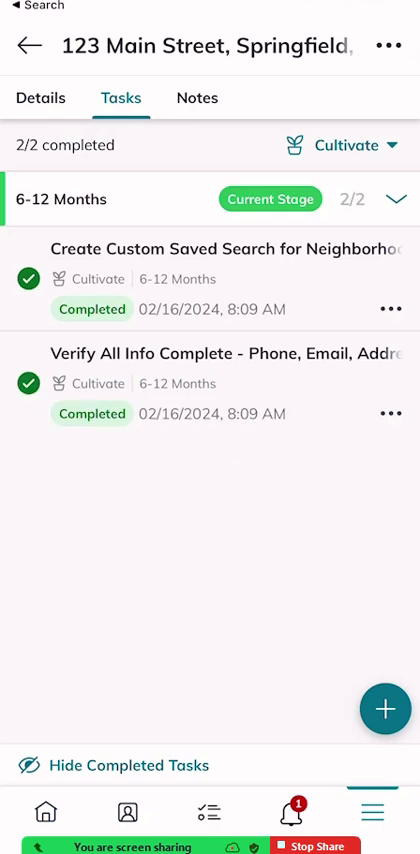
{"action": "left_click", "coordinate": [197, 97]}
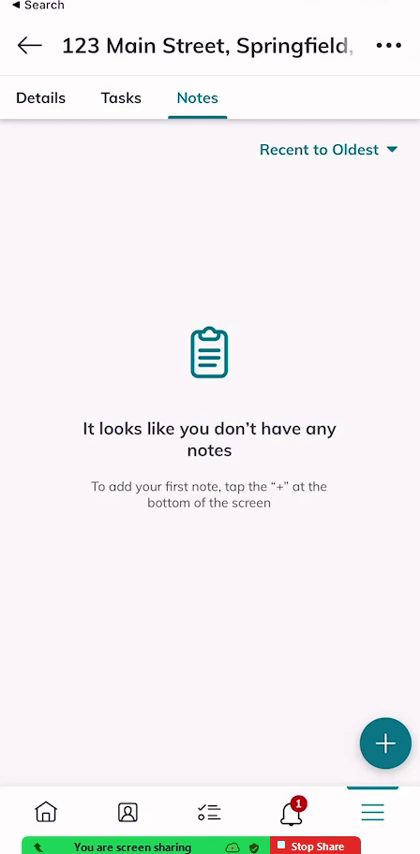
Step: Edit the opportunity and change its stage from 6-12 Months to 1-3 Months
{"action": "left_click", "coordinate": [394, 47]}
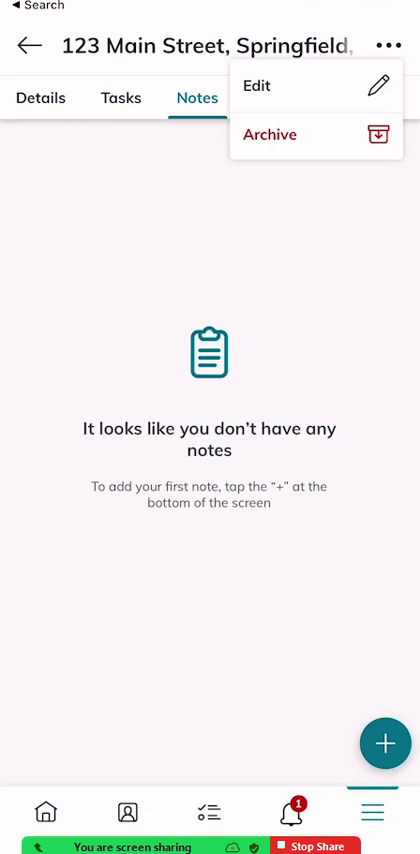
{"action": "left_click", "coordinate": [257, 86]}
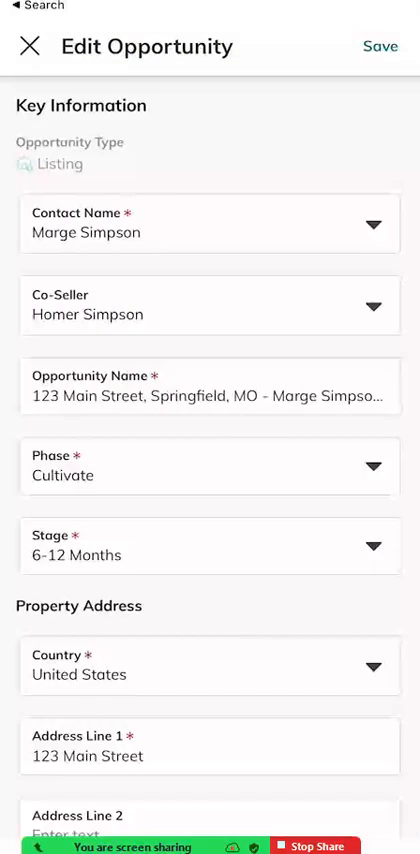
{"action": "scroll", "scroll_direction": "down", "scroll_amount": 3}
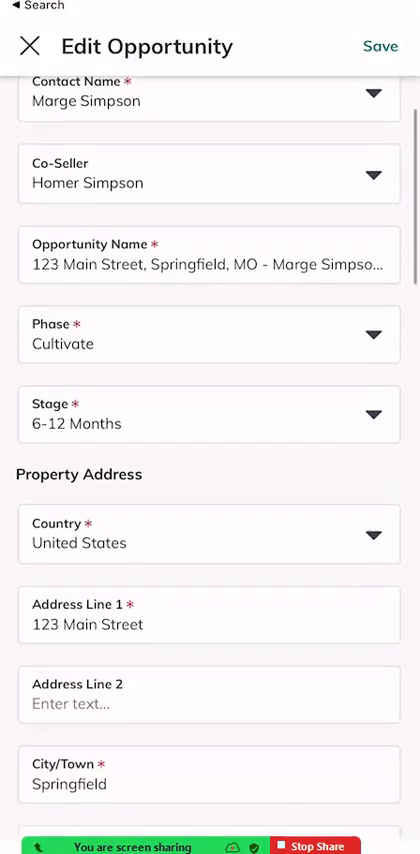
{"action": "scroll", "scroll_direction": "down", "scroll_amount": 3}
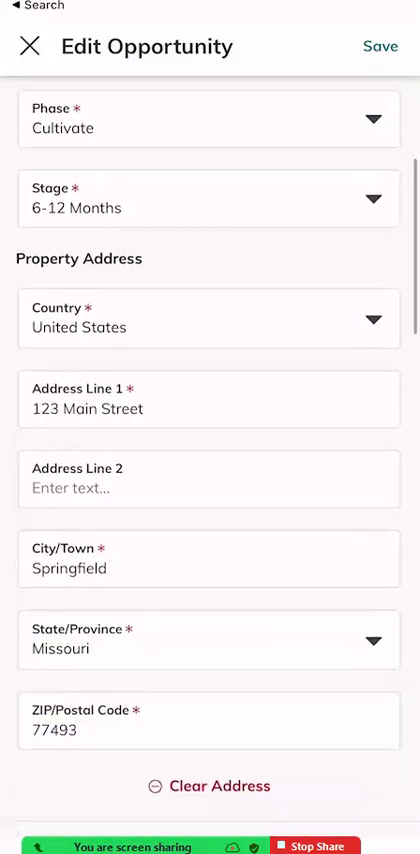
{"action": "scroll", "scroll_direction": "down", "scroll_amount": 3}
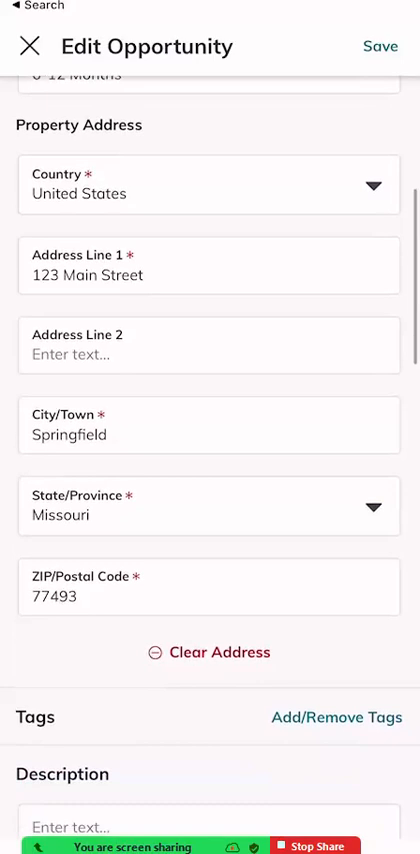
{"action": "scroll", "scroll_direction": "down", "scroll_amount": 3}
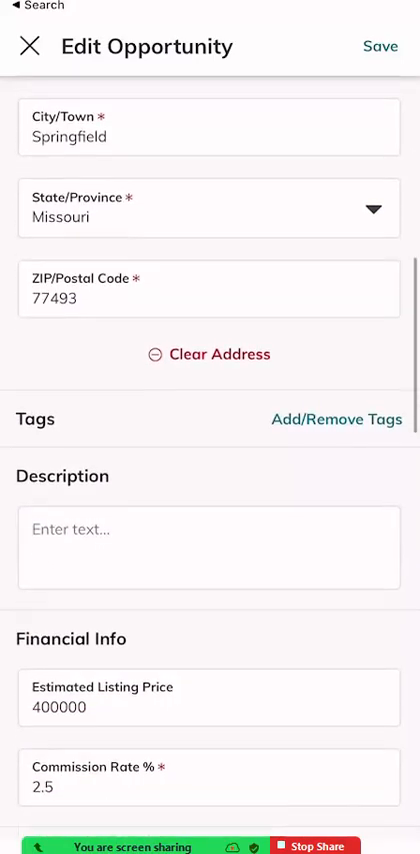
{"action": "scroll", "scroll_direction": "up", "scroll_amount": 3}
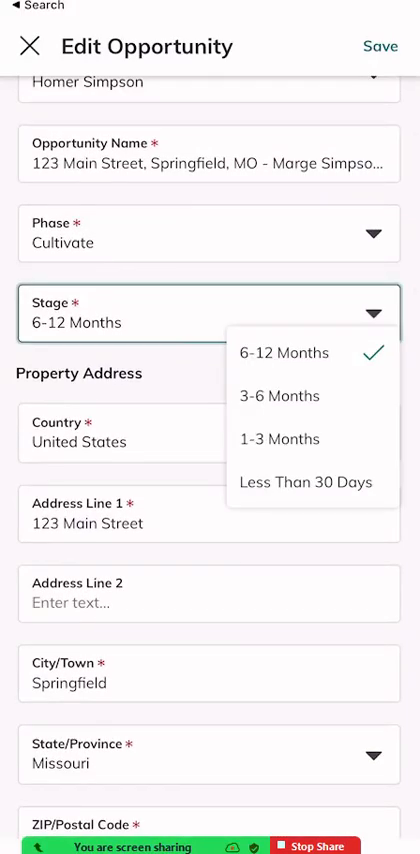
{"action": "left_click", "coordinate": [280, 439]}
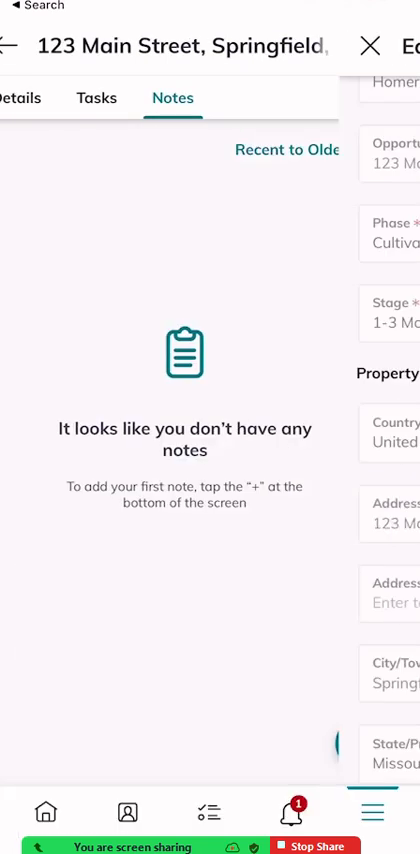
Step: Check the 123 Main Street card under 1-3 Months, with its empty task list, and return to Listings
{"action": "left_click", "coordinate": [17, 46]}
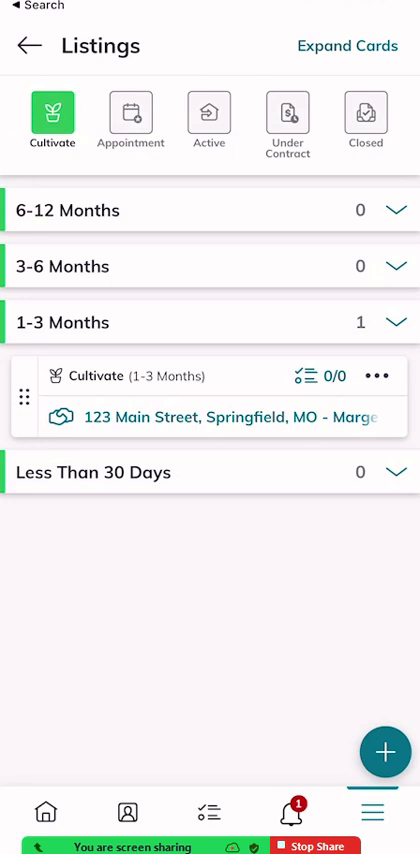
{"action": "left_click", "coordinate": [220, 417]}
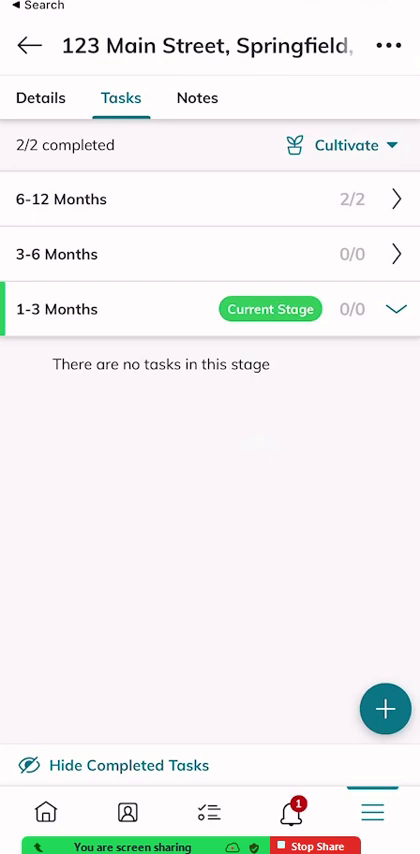
{"action": "left_click", "coordinate": [28, 46]}
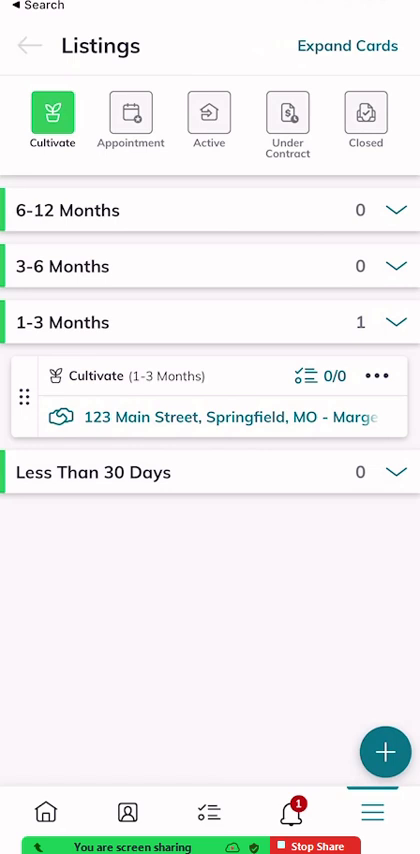
Step: Return to the home dashboard and show the account menu with Profile and My Business Card
{"action": "left_click", "coordinate": [45, 811]}
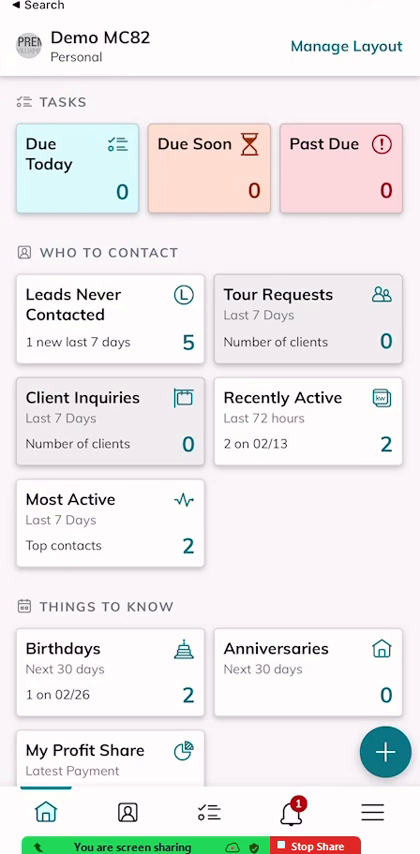
{"action": "left_click", "coordinate": [26, 45]}
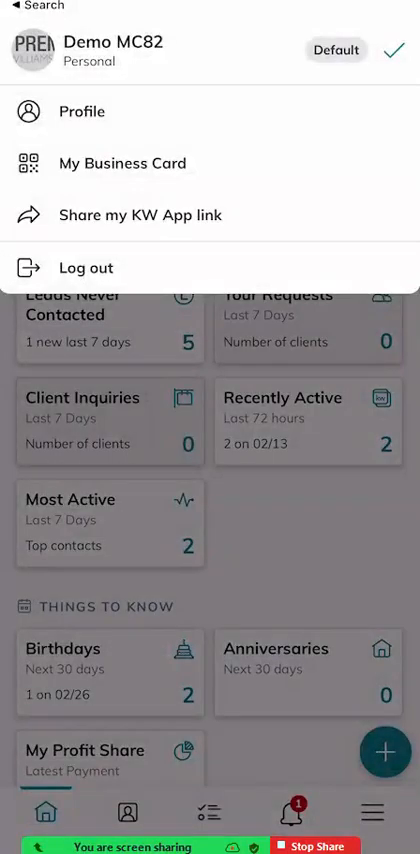
Step: Review the profile's editable fields without changing anything
{"action": "left_click", "coordinate": [82, 111]}
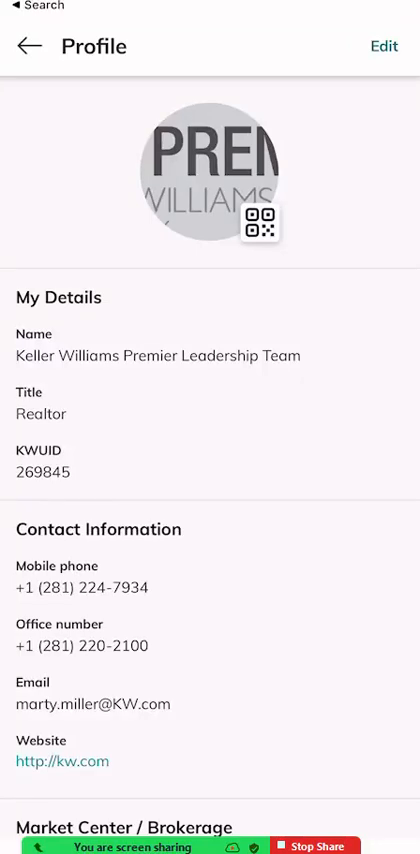
{"action": "left_click", "coordinate": [384, 46]}
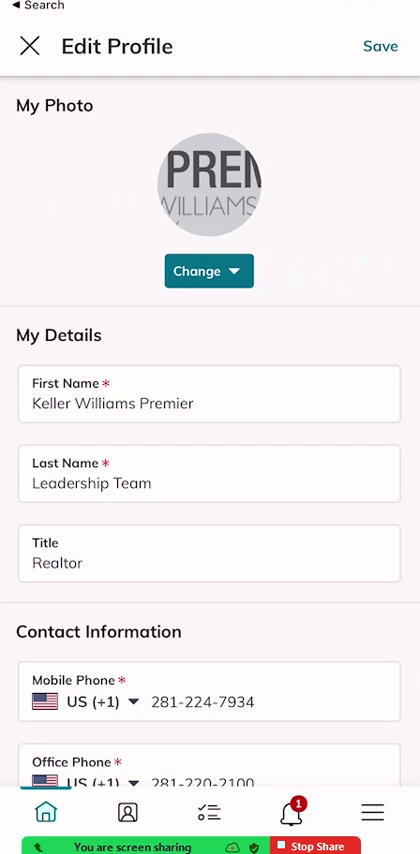
{"action": "scroll", "scroll_direction": "up", "scroll_amount": 3}
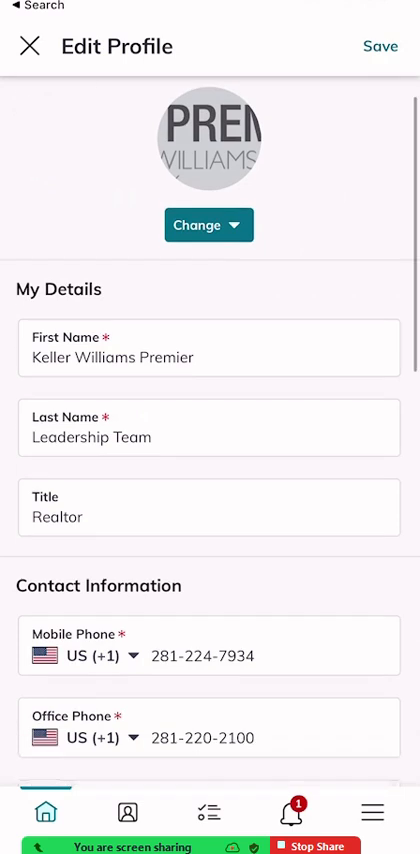
{"action": "scroll", "scroll_direction": "down", "scroll_amount": 3}
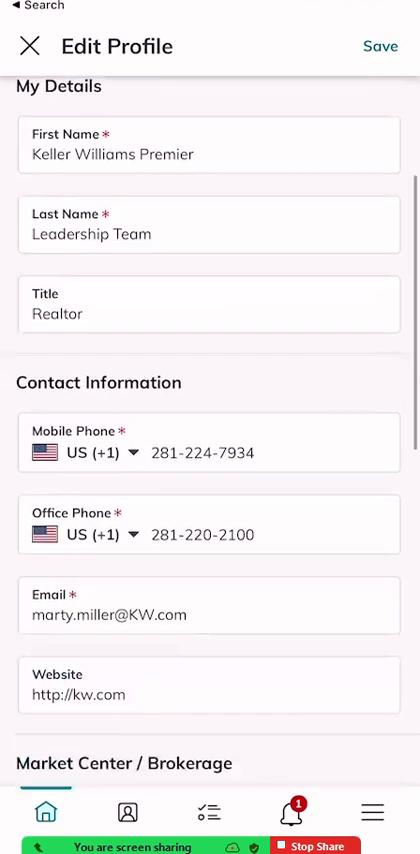
{"action": "scroll", "scroll_direction": "down", "scroll_amount": 3}
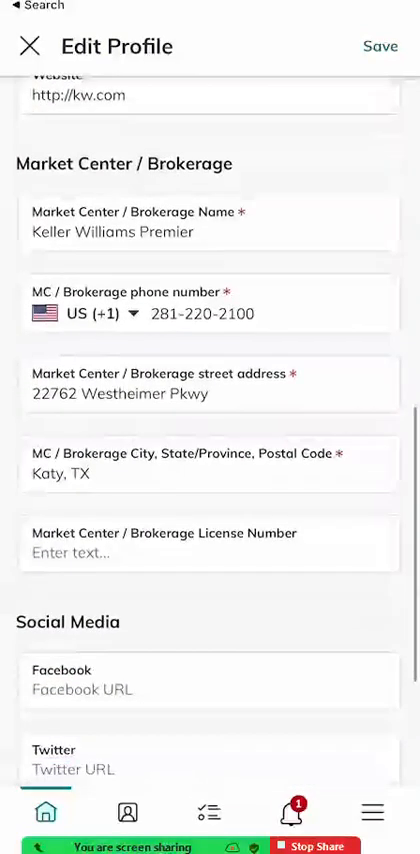
{"action": "scroll", "scroll_direction": "down", "scroll_amount": 3}
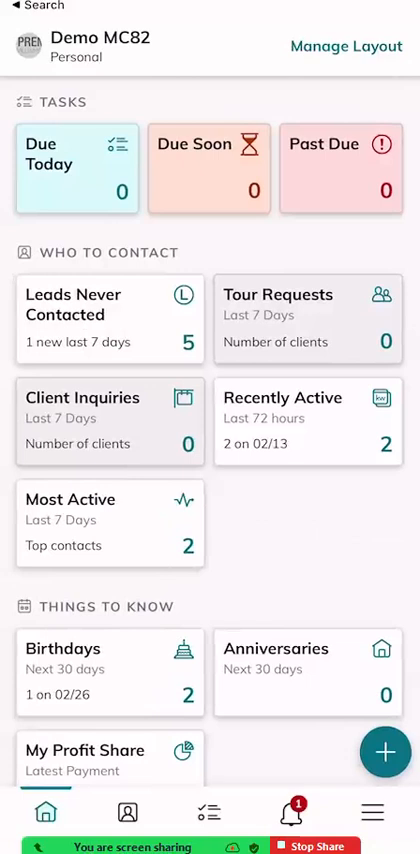
Step: Show My Business Card with its QR code, bring up its share sheet and dismiss it
{"action": "left_click", "coordinate": [40, 44]}
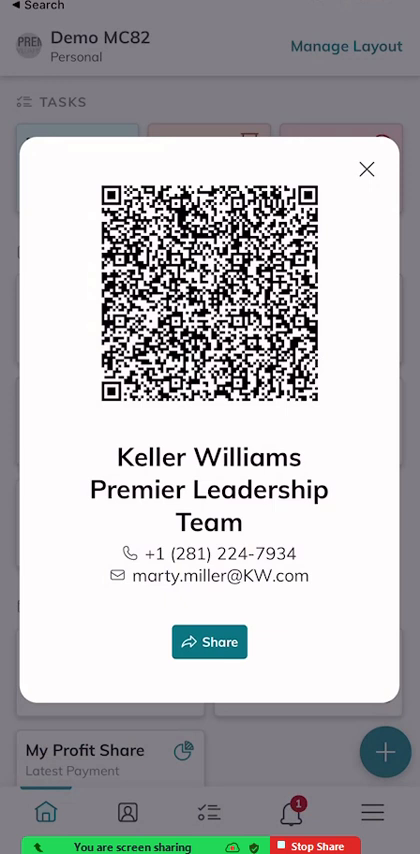
{"action": "left_click", "coordinate": [209, 642]}
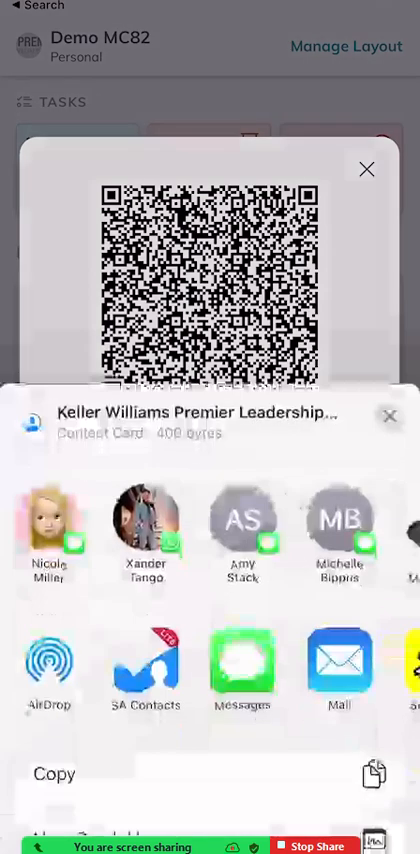
{"action": "left_click", "coordinate": [243, 670]}
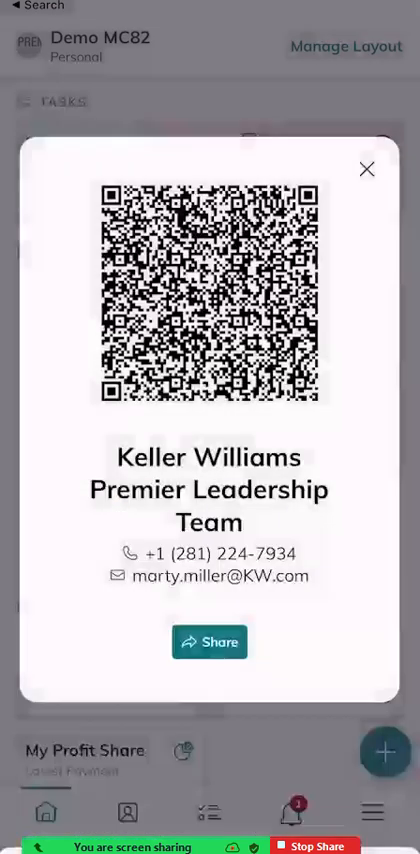
Step: Close the business card and account menu, then reopen the main navigation menu
{"action": "left_click", "coordinate": [367, 169]}
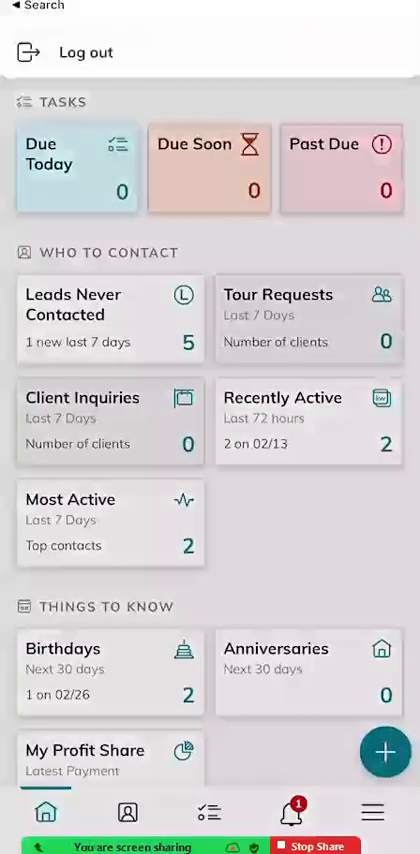
{"action": "left_click", "coordinate": [127, 811]}
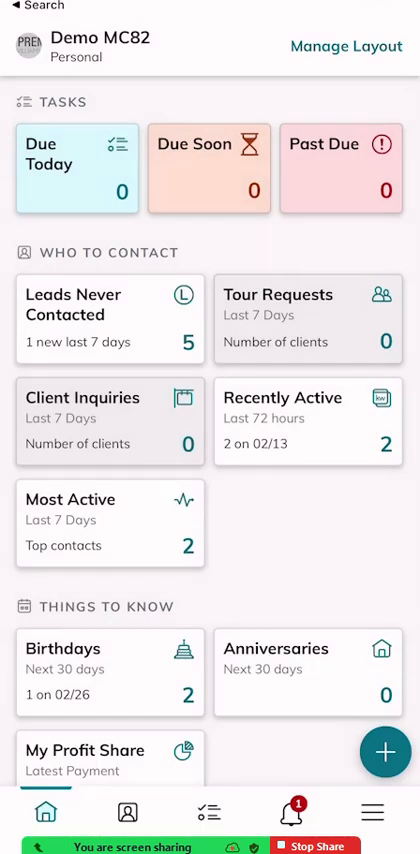
{"action": "left_click", "coordinate": [372, 811]}
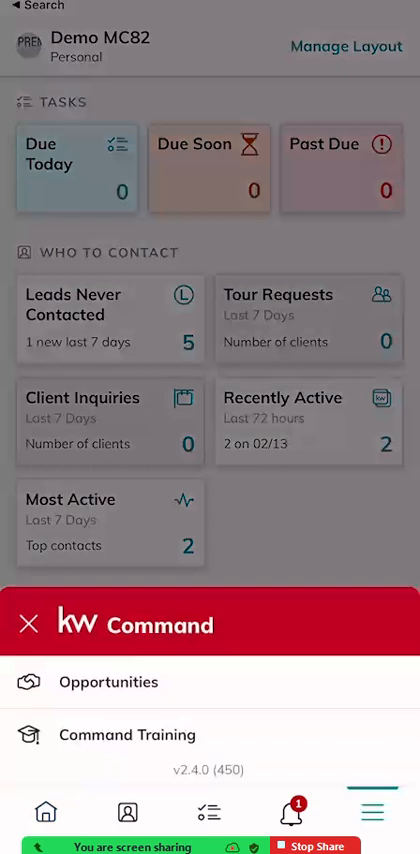